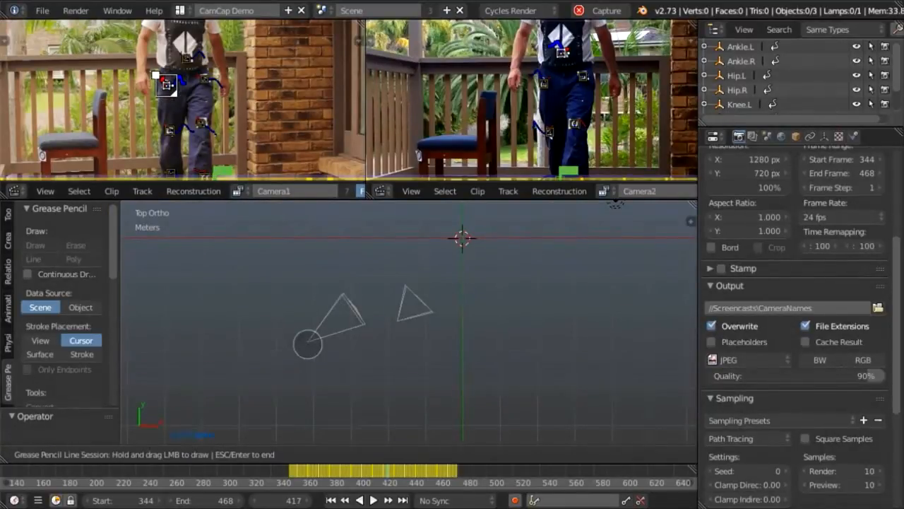
Step: Sketch Grease Pencil ray lines from the first and second camera positions in Top Ortho view
left_click_drag(308, 344, 400, 261)
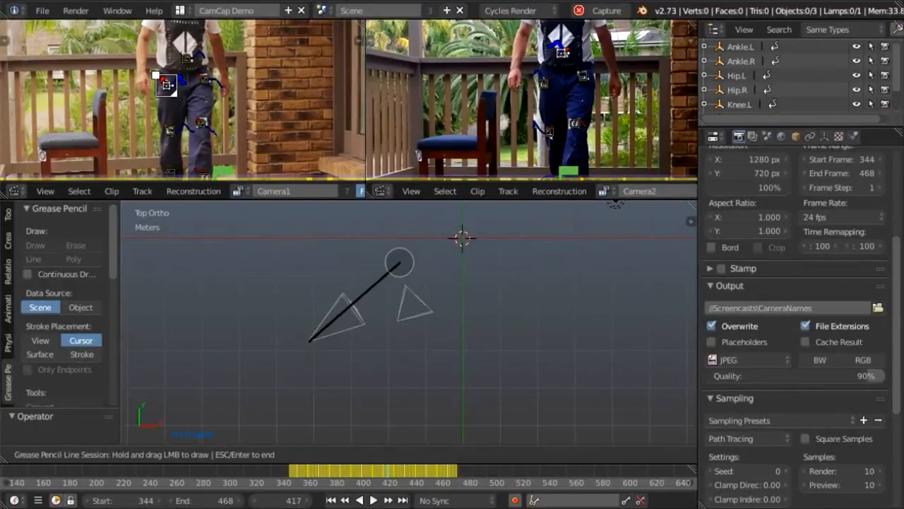
left_click_drag(399, 262, 452, 216)
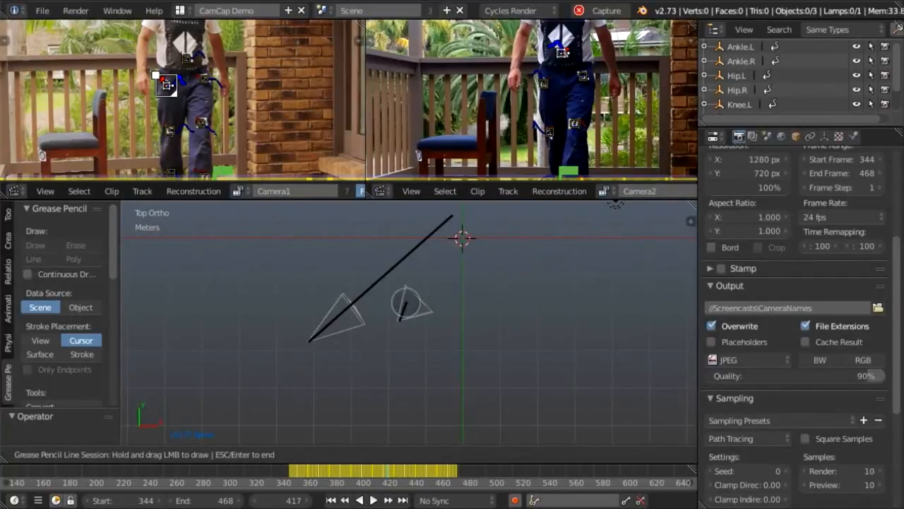
left_click_drag(400, 318, 443, 215)
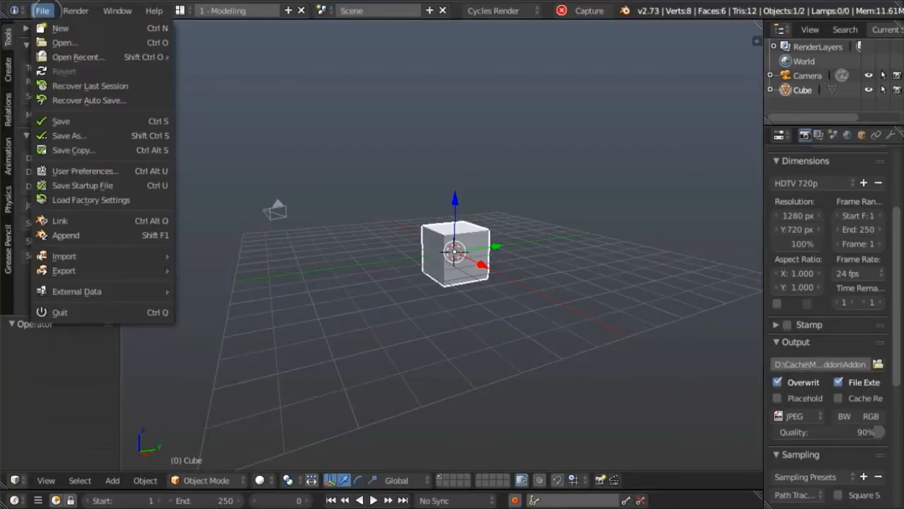
Step: Install CamCap.py from the Mocap/CapCam folder as an add-on and search 'camcap'
left_click(85, 170)
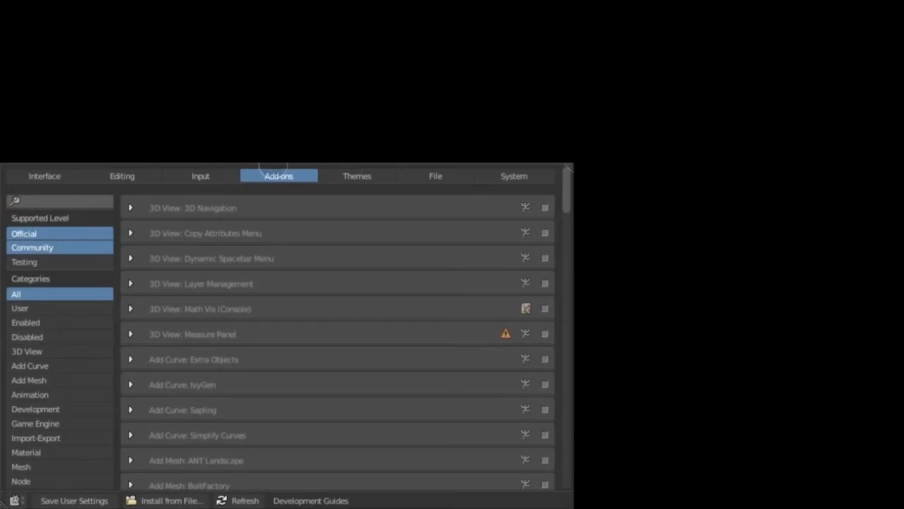
mouse_move(171, 500)
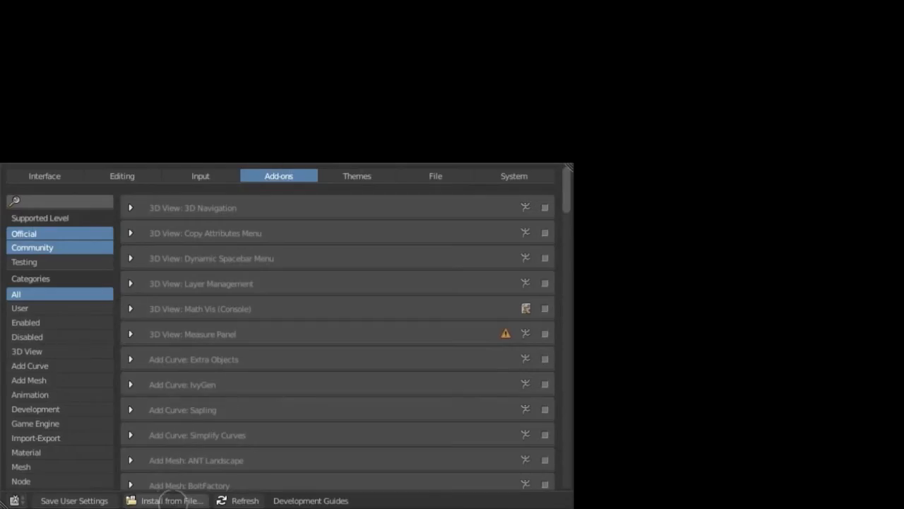
left_click(171, 500)
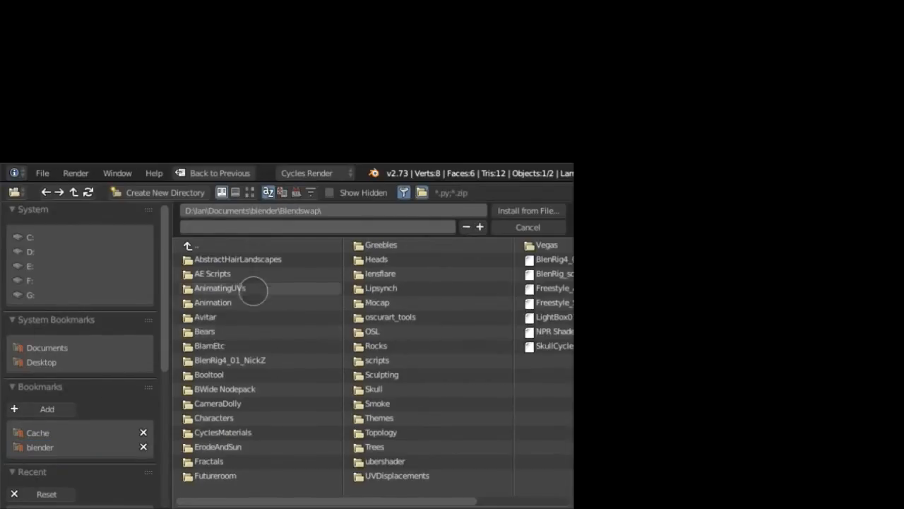
double_click(377, 302)
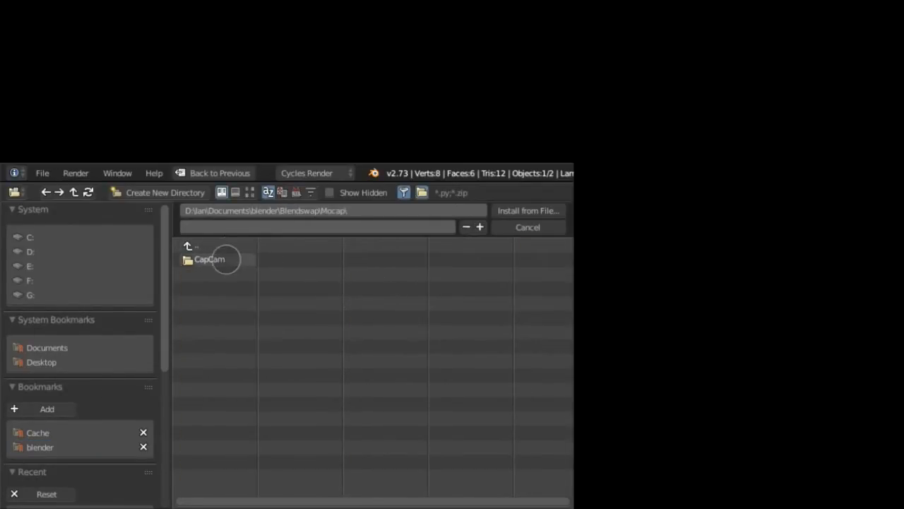
double_click(209, 259)
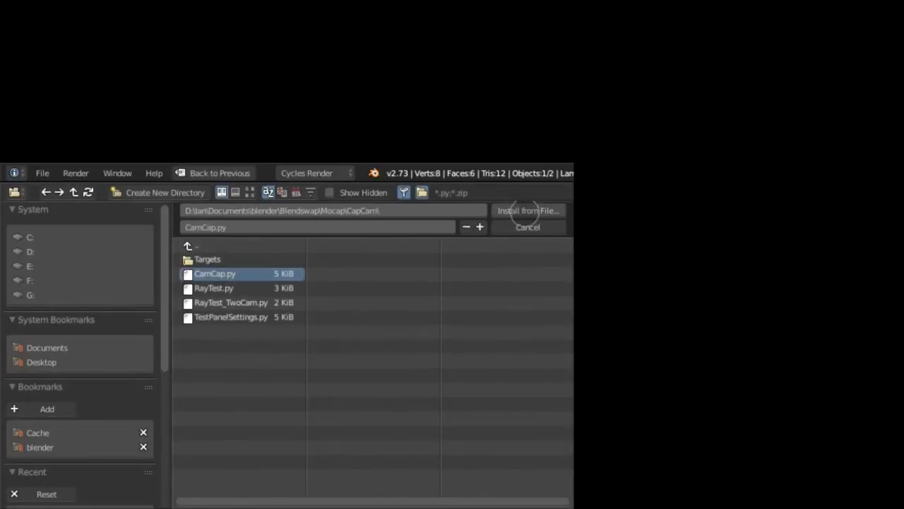
left_click(528, 210)
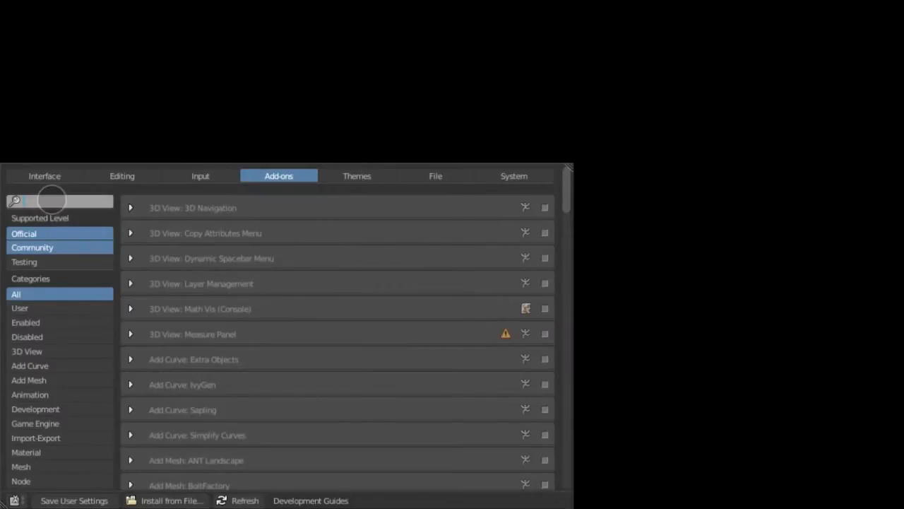
type("camcap")
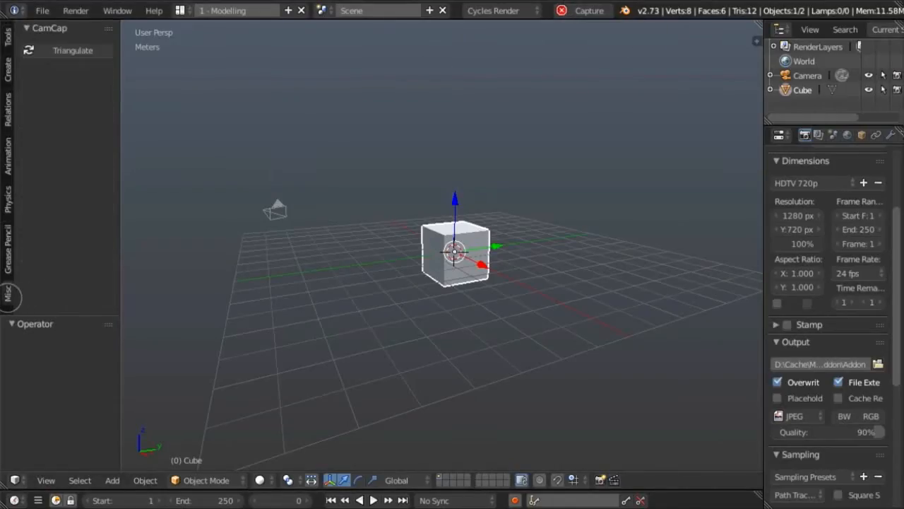
Step: Show the CamCap panel in the Misc tab and run Triangulate
left_click(71, 50)
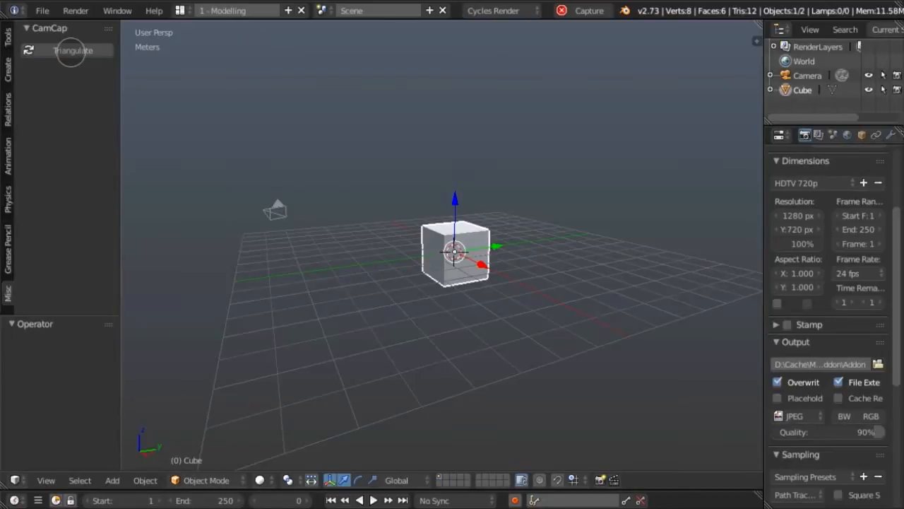
left_click(73, 50)
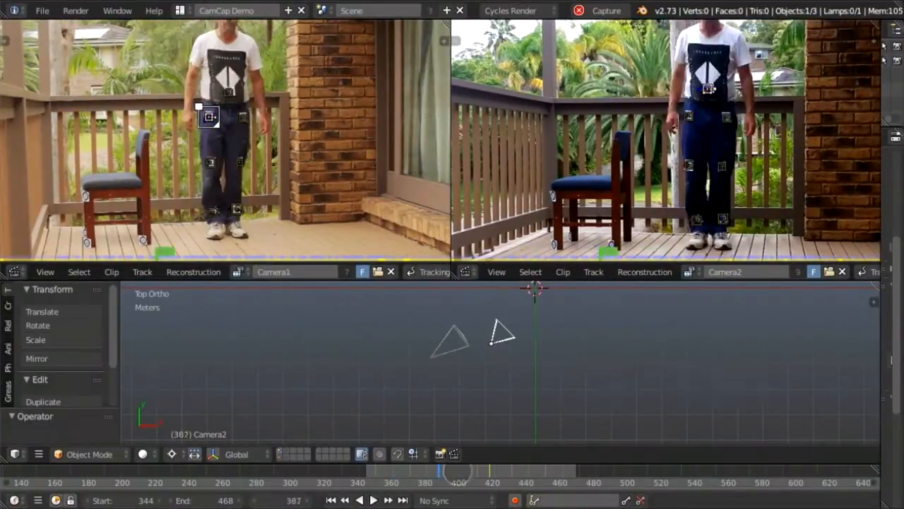
Step: Select the Hip.R leg marker in the Camera1 clip to show its track details
left_click(378, 500)
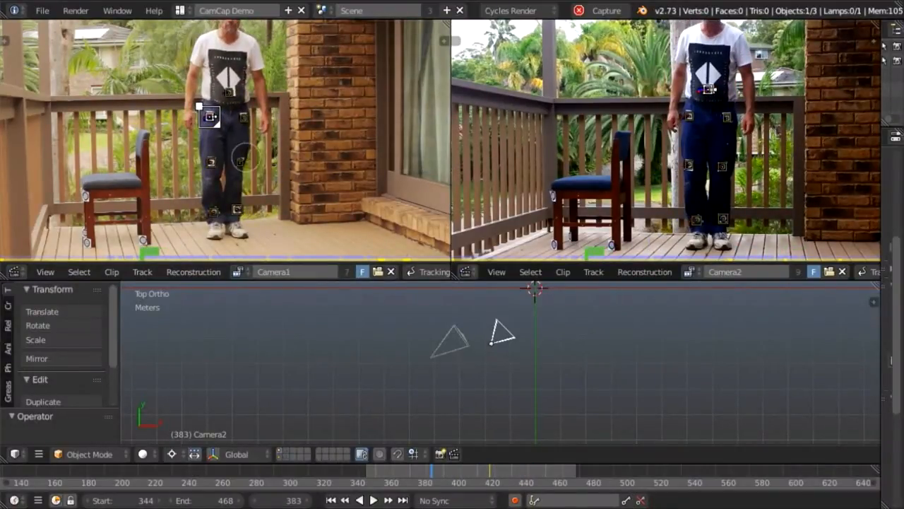
double_click(274, 272)
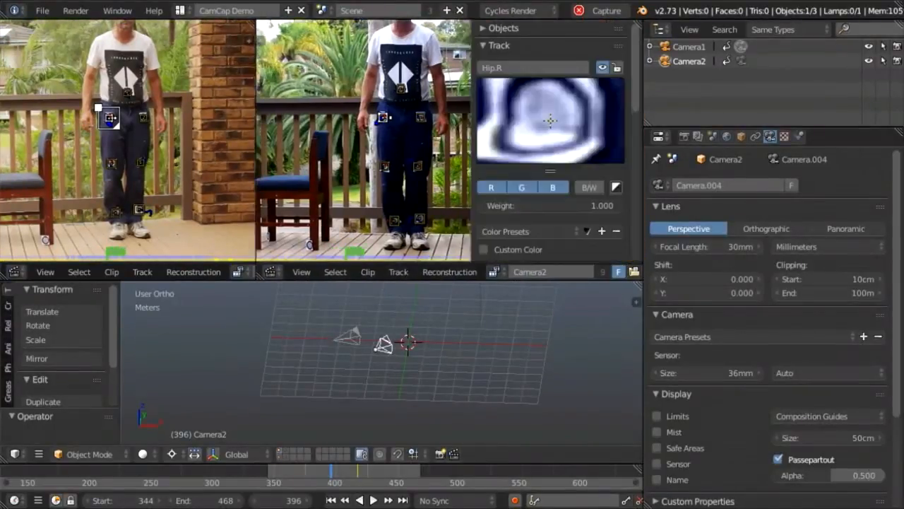
Step: Select the Knee.R empty and triangulate the tracked leg markers with the MaxError settings
scroll("down", 3)
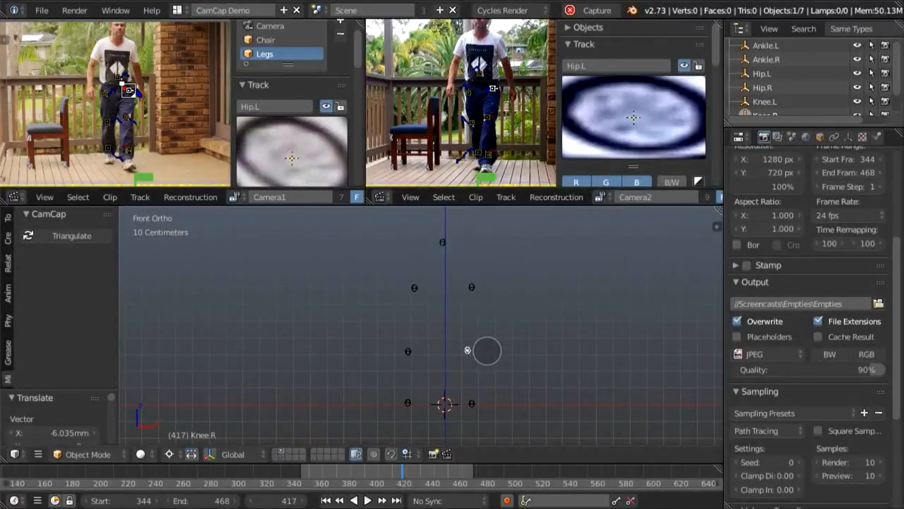
left_click(71, 236)
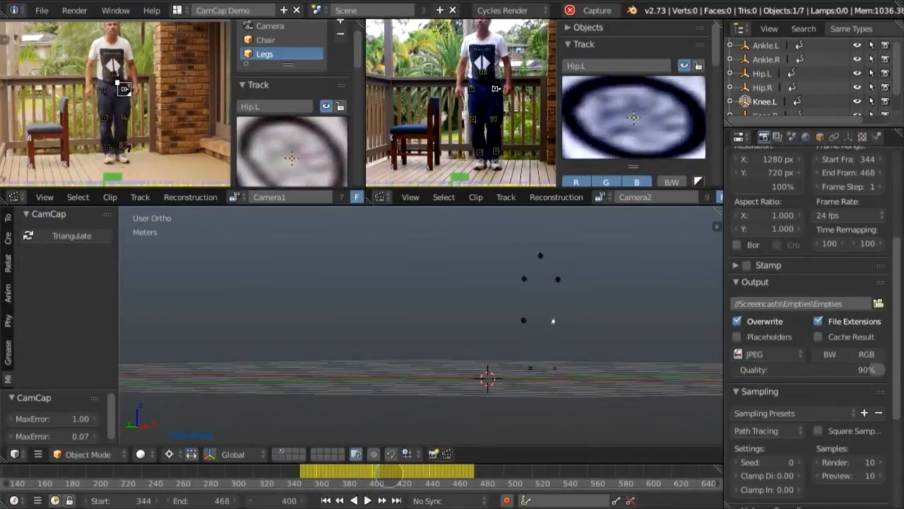
left_click(394, 487)
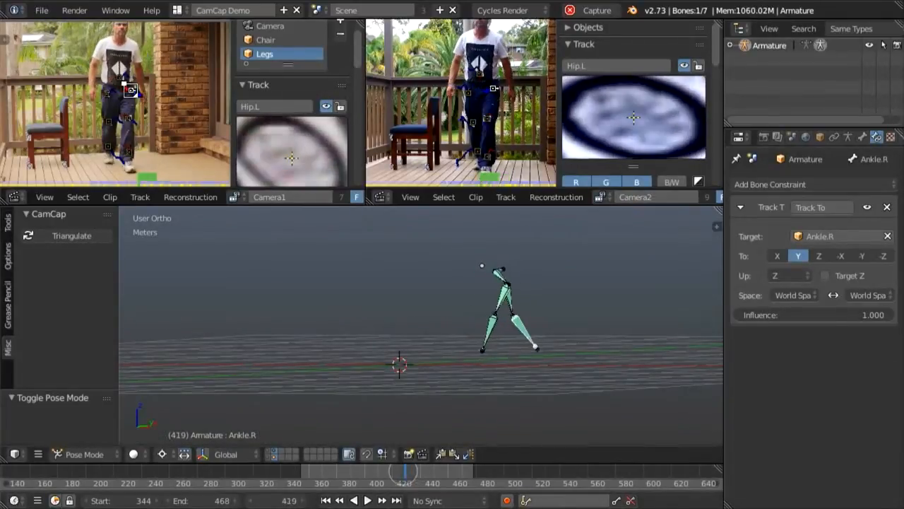
Step: Scrub the timeline to watch the leg armature follow the triangulated empties
left_click_drag(405, 472, 346, 472)
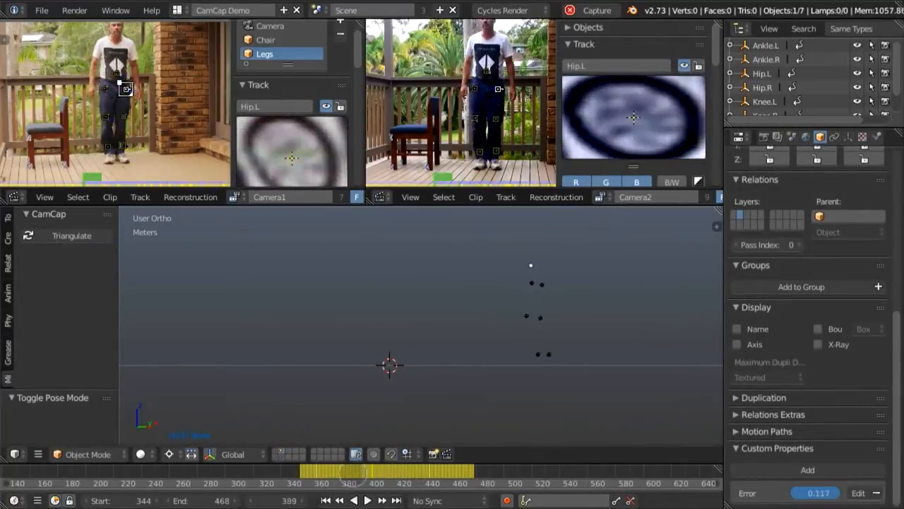
Step: Step to an earlier frame and switch the 3D View to the Graph Editor
left_click(367, 500)
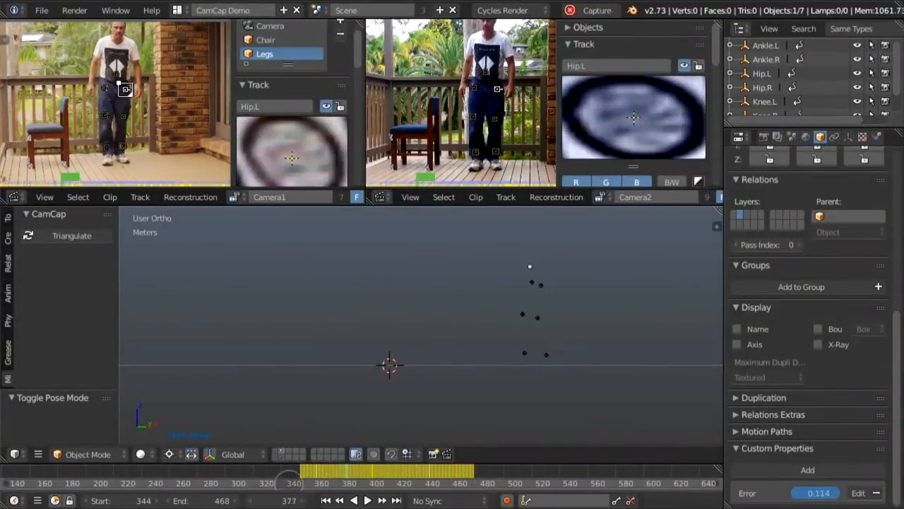
left_click(12, 197)
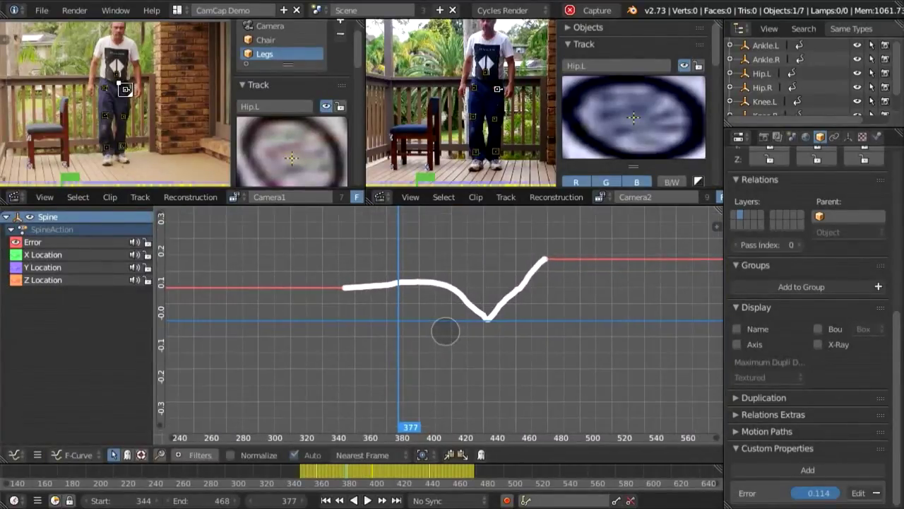
left_click(497, 317)
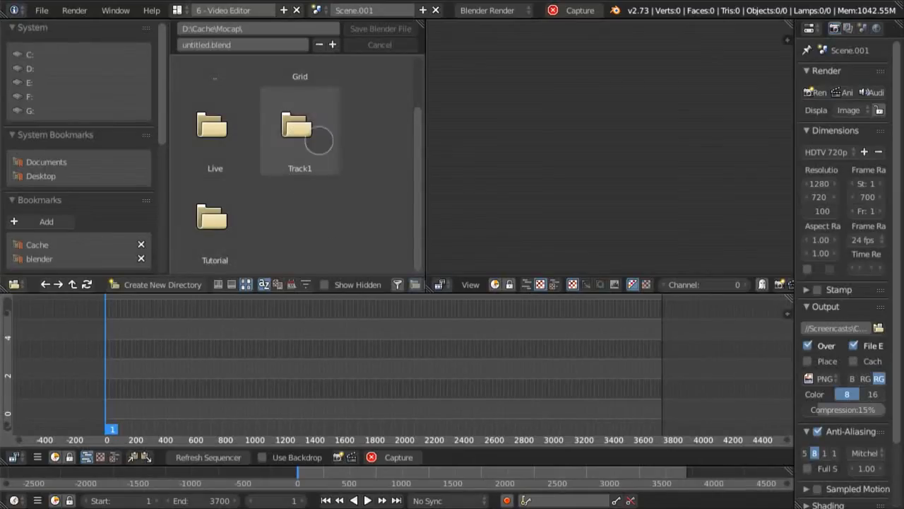
Step: Add Camera1.mov and Camera2.mov from Track1, then scrub the cross-blended clips
double_click(296, 126)
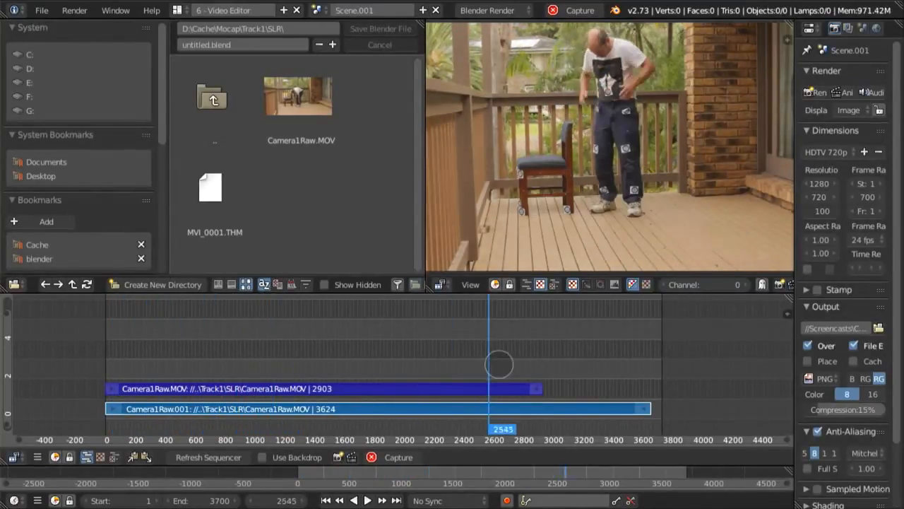
left_click_drag(498, 364, 596, 363)
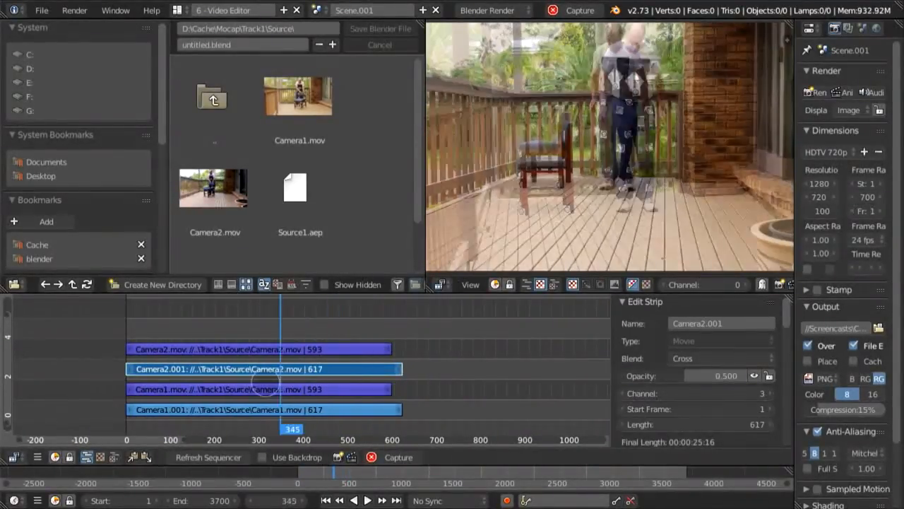
left_click_drag(293, 429, 255, 429)
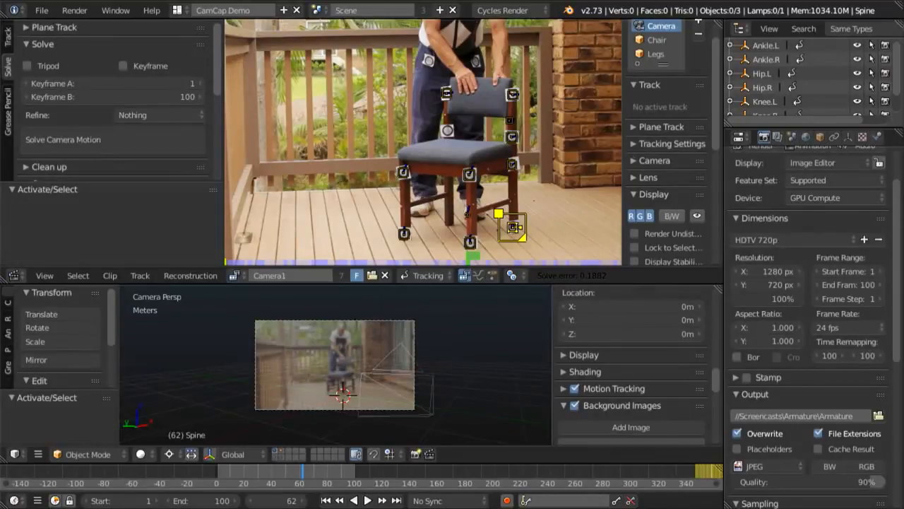
Step: Apply the Full Frame 35mm camera preset and solve Camera1's motion from the chair markers
left_click(632, 126)
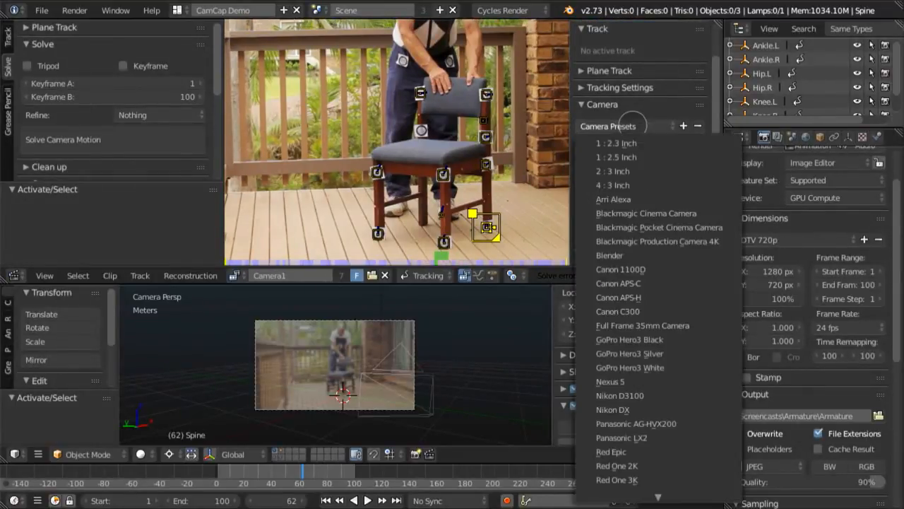
left_click(642, 325)
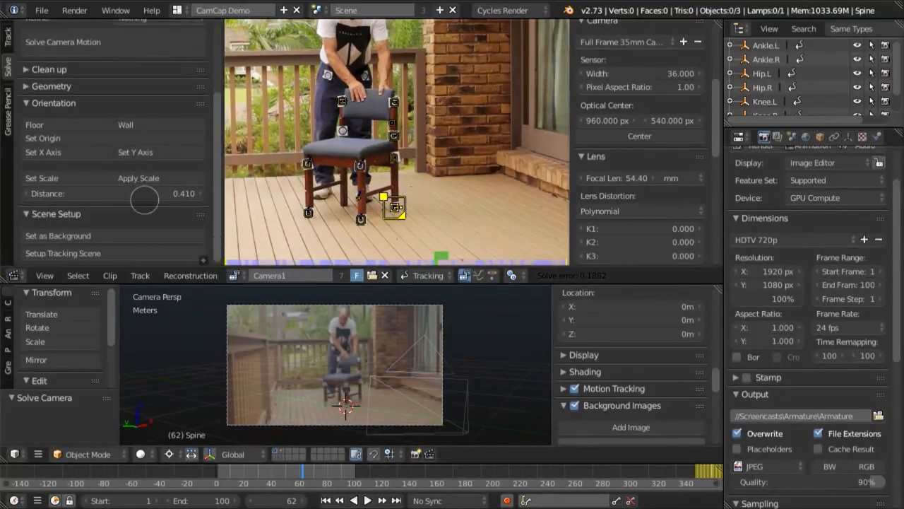
left_click(63, 253)
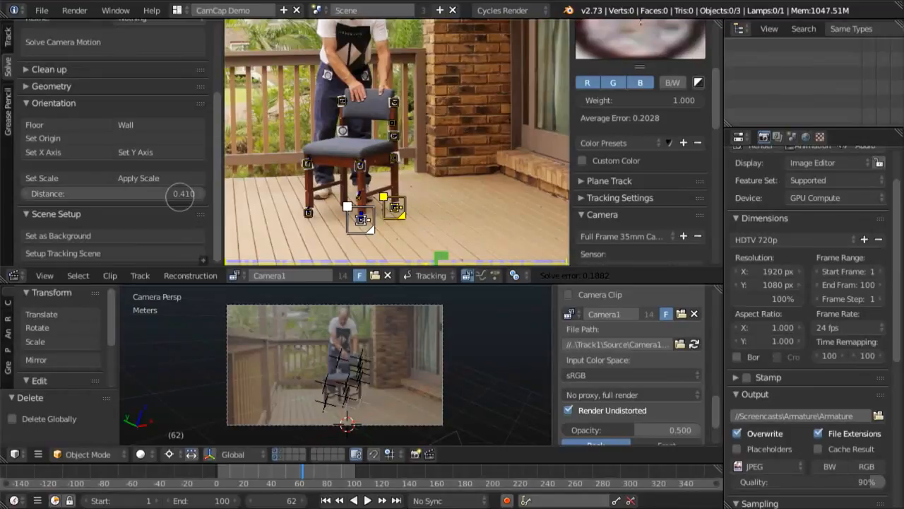
left_click(33, 125)
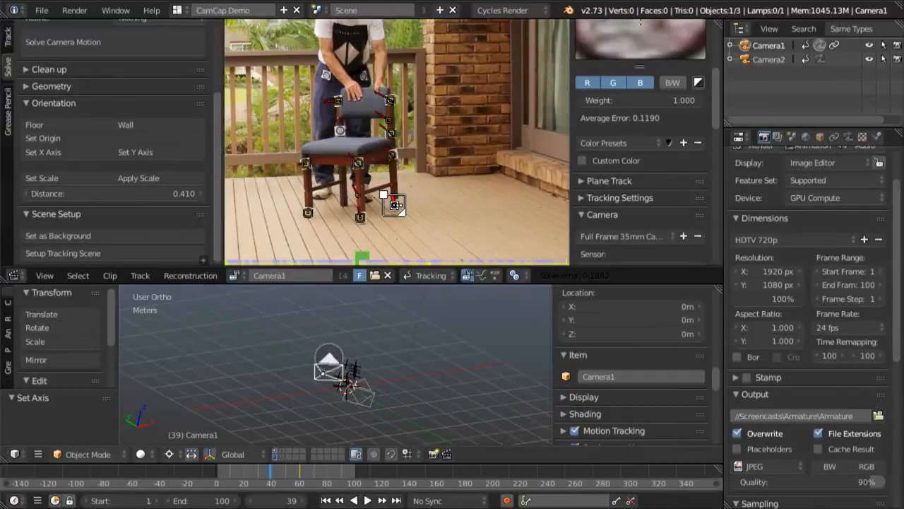
Step: Set the solves' floor orientation and select Camera2, which has a 30mm lens
left_click(834, 137)
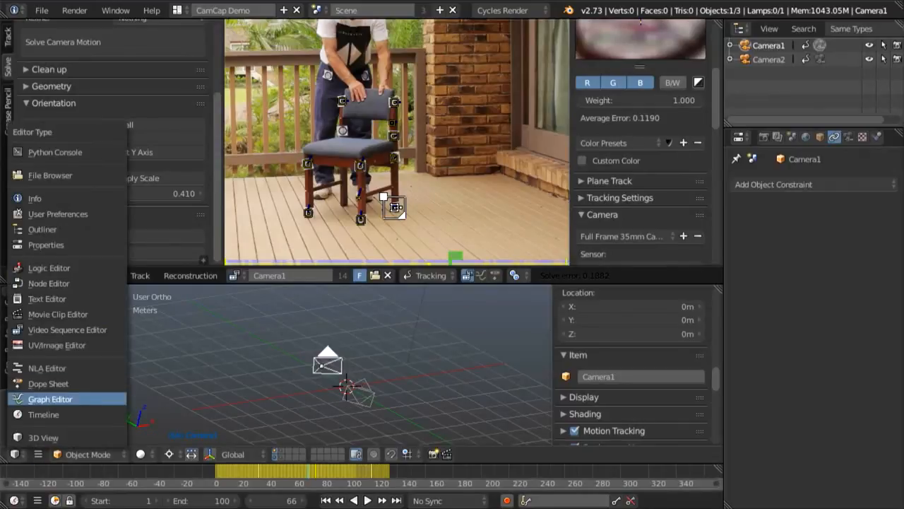
left_click(49, 399)
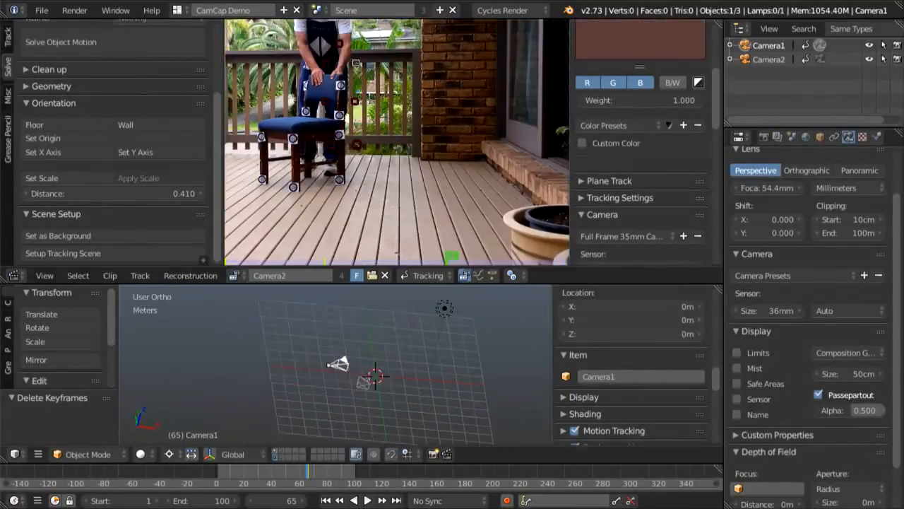
left_click(767, 60)
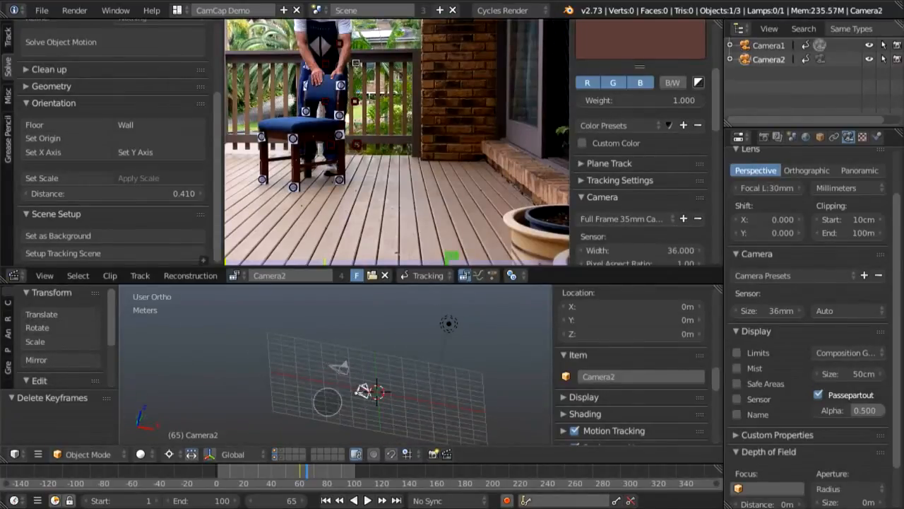